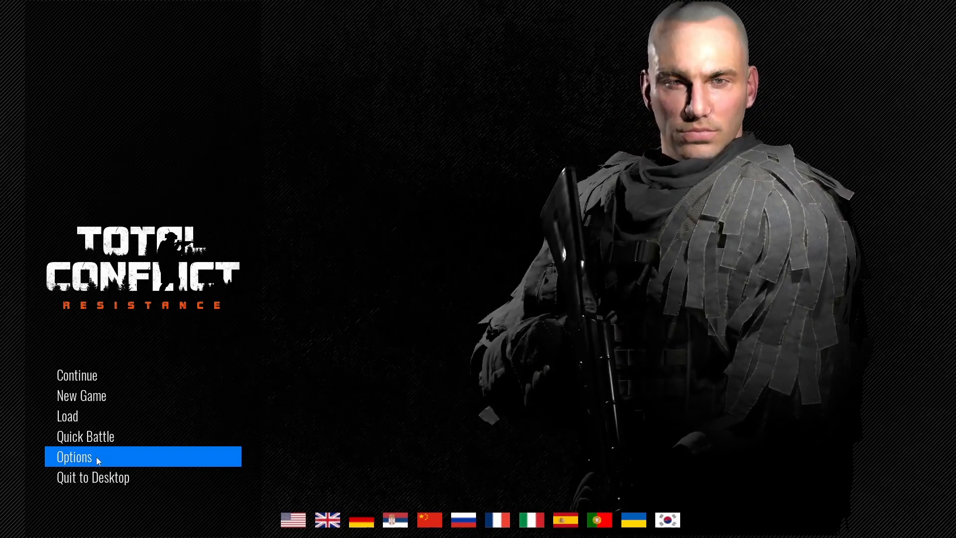
# Open Options from the main menu to reach the Game settings page.
pyautogui.click(73, 455)
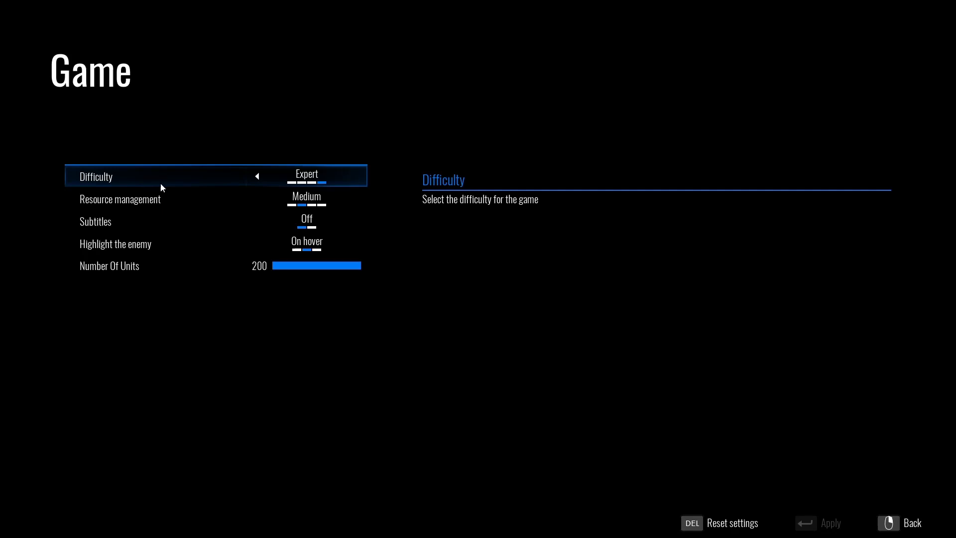
pyautogui.moveTo(162, 176)
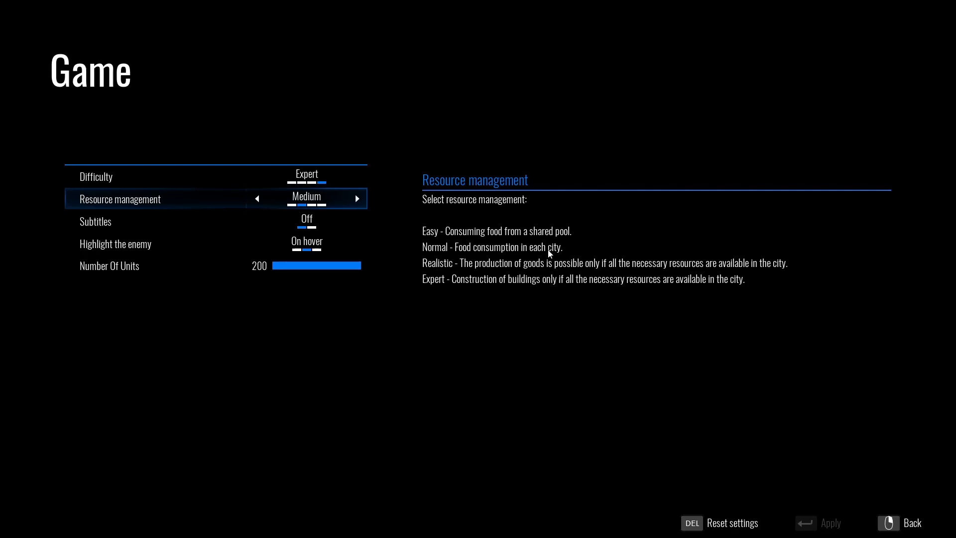
pyautogui.moveTo(542, 246)
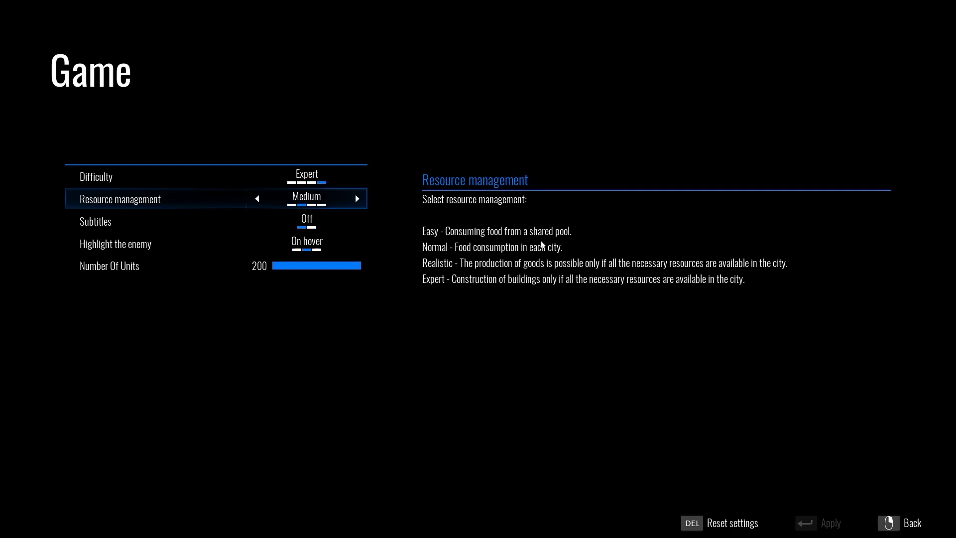
pyautogui.moveTo(808, 263)
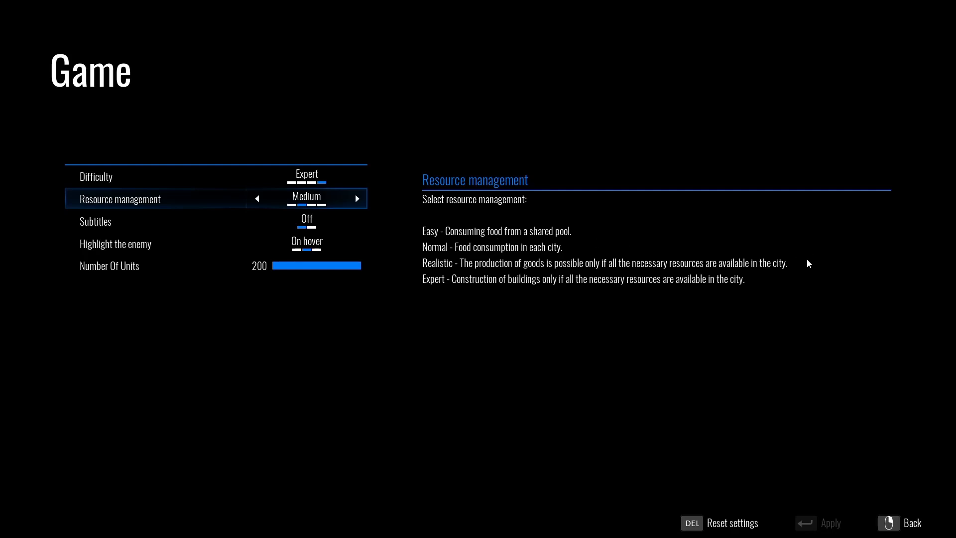
pyautogui.moveTo(578, 236)
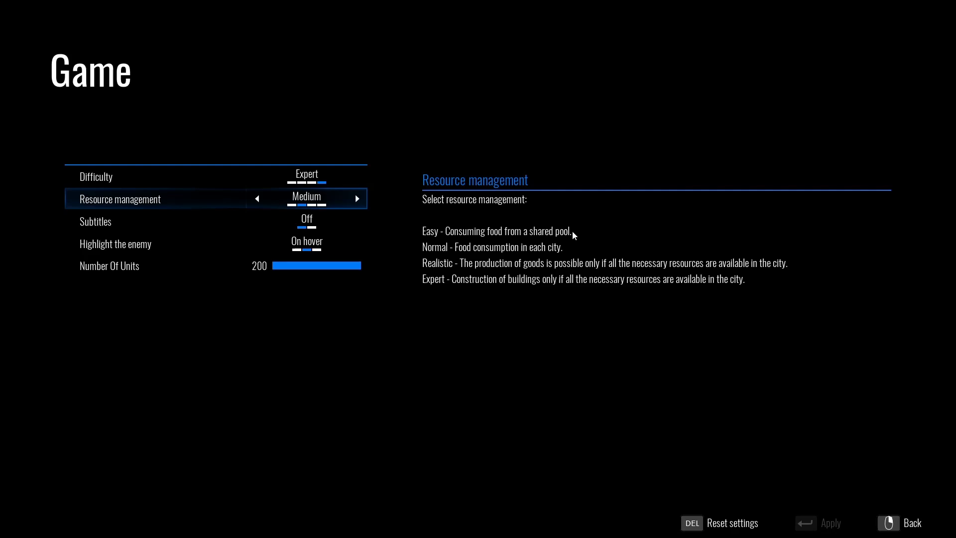
pyautogui.moveTo(574, 255)
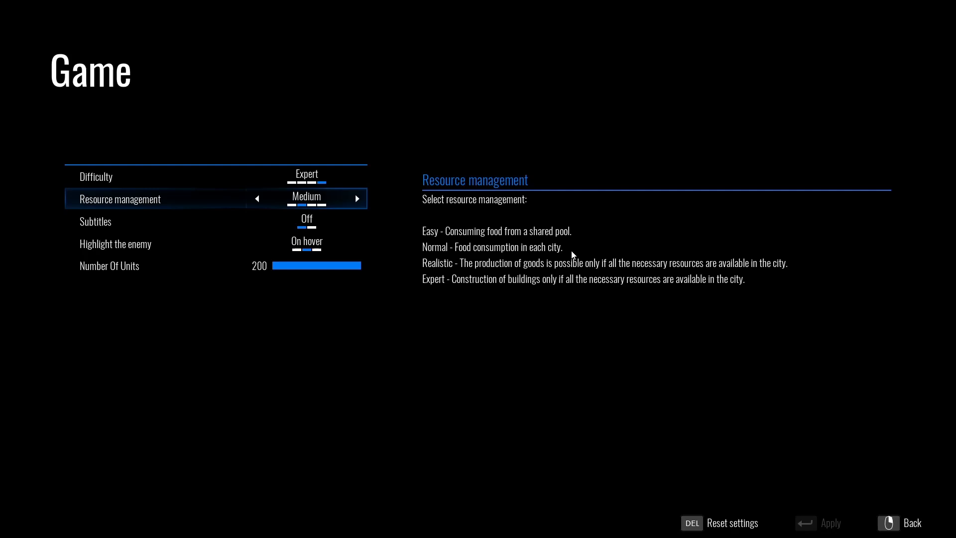
pyautogui.moveTo(567, 252)
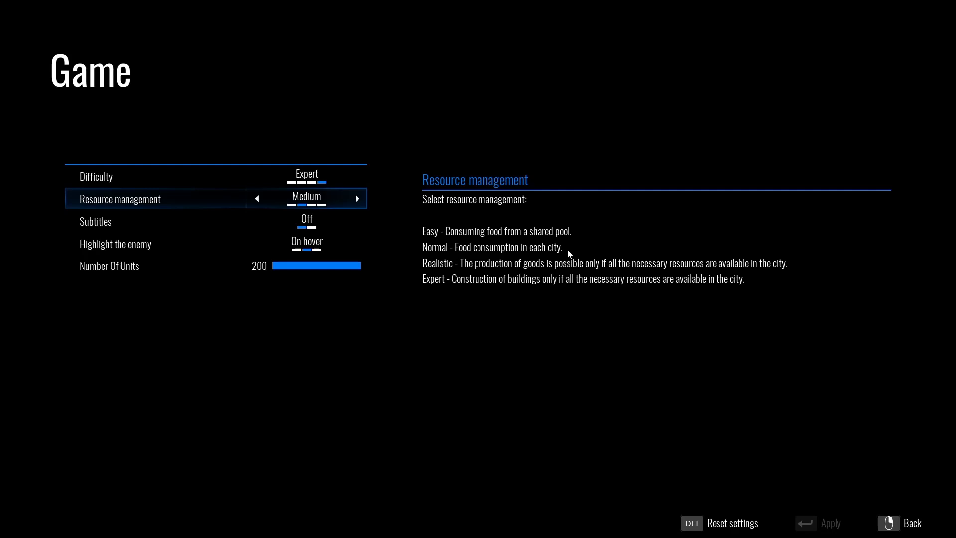
pyautogui.moveTo(775, 272)
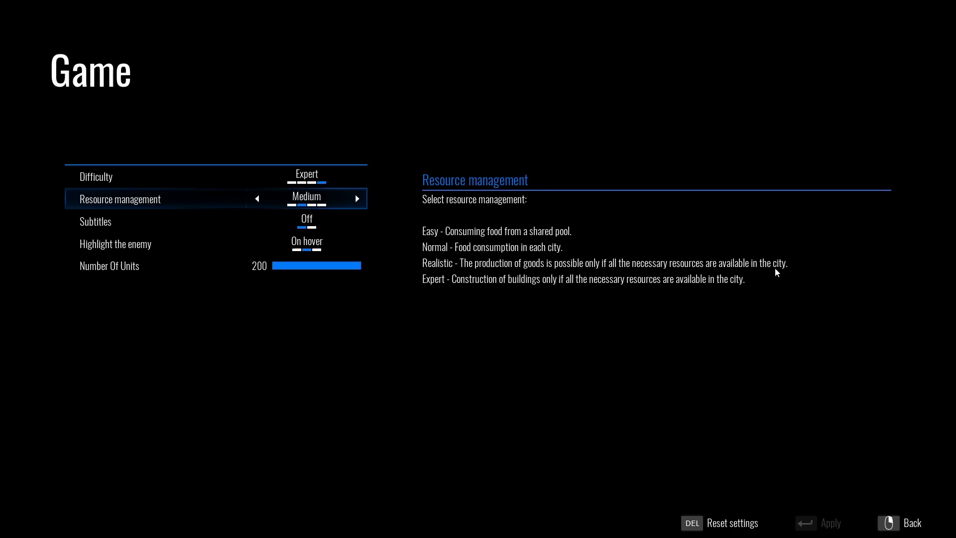
pyautogui.moveTo(772, 273)
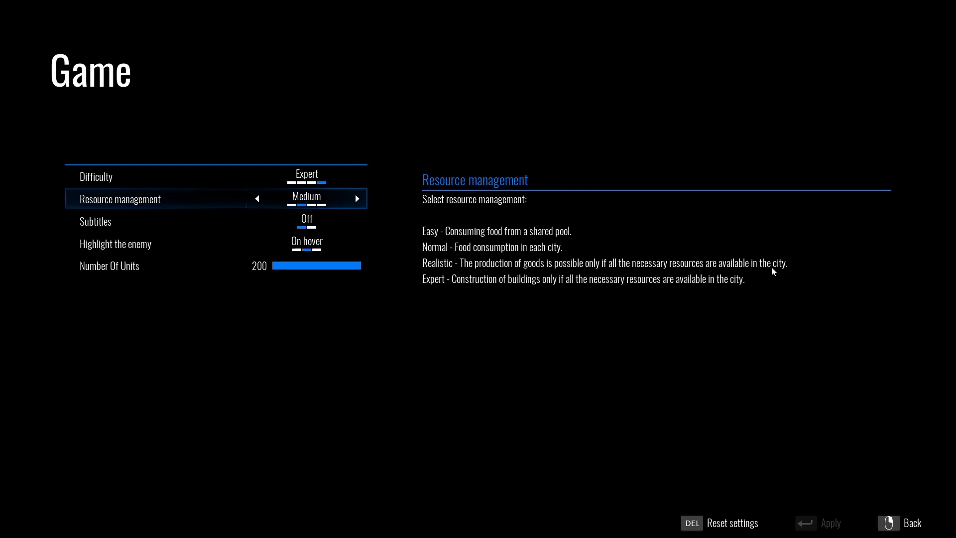
pyautogui.moveTo(577, 274)
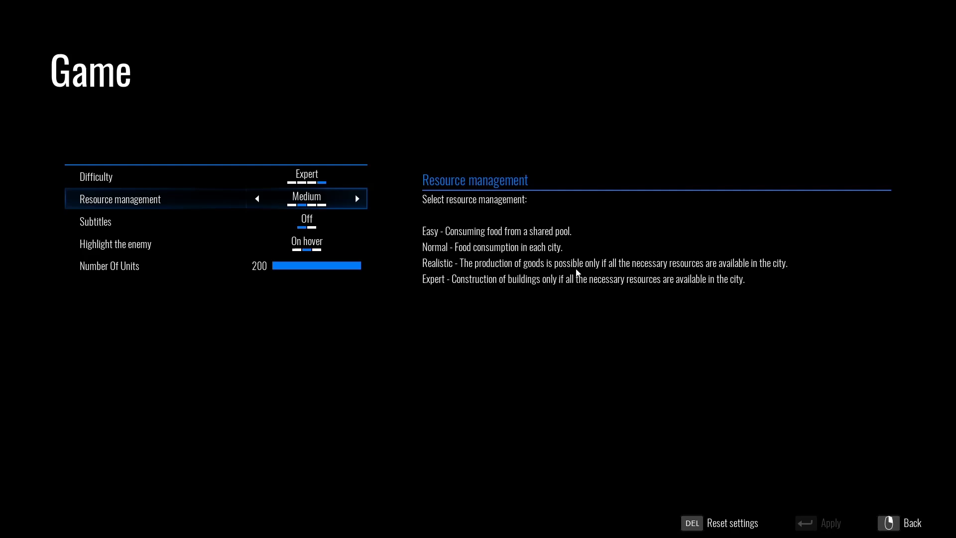
pyautogui.moveTo(693, 273)
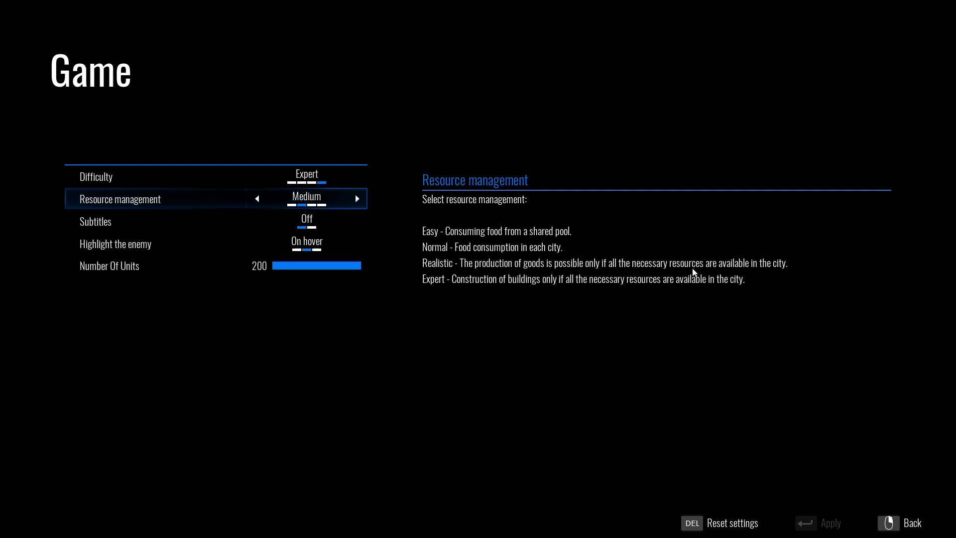
pyautogui.moveTo(777, 239)
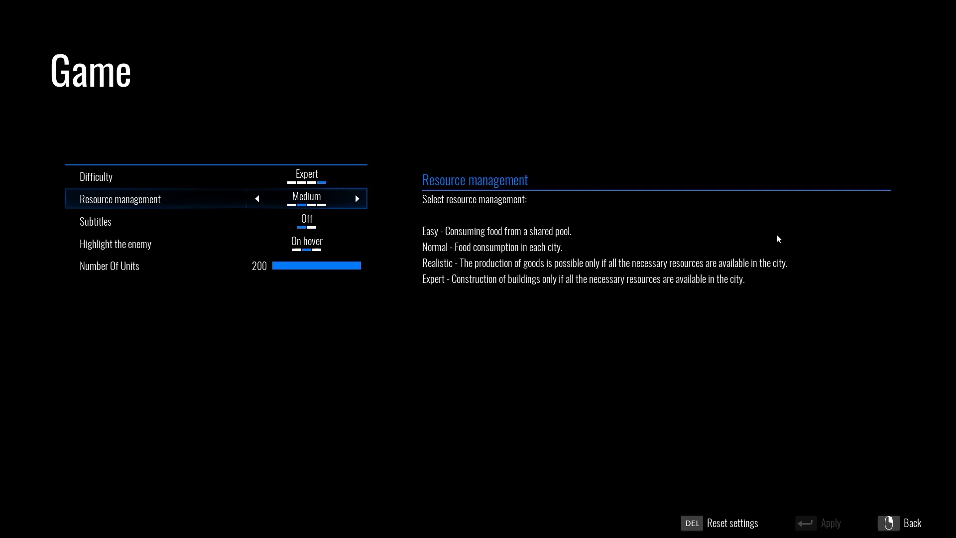
pyautogui.moveTo(713, 278)
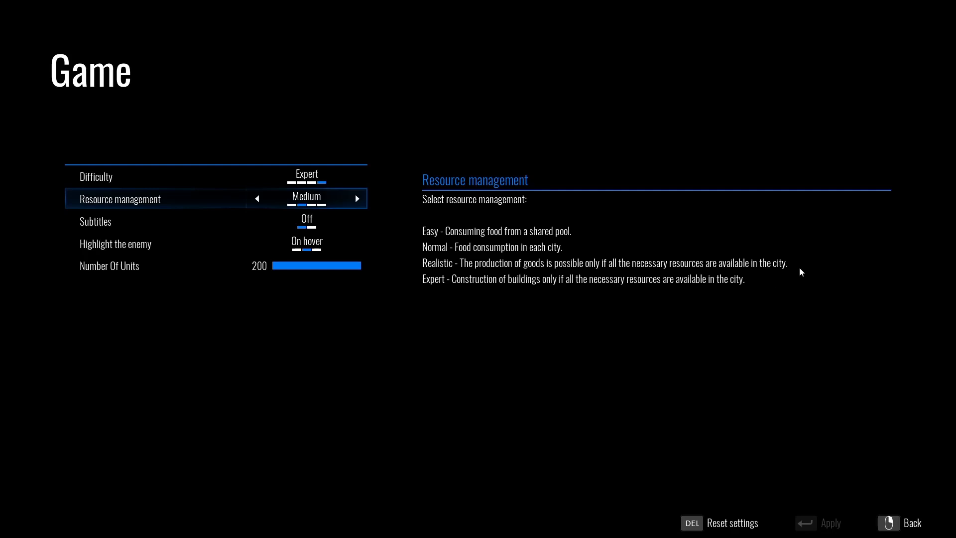
pyautogui.moveTo(746, 290)
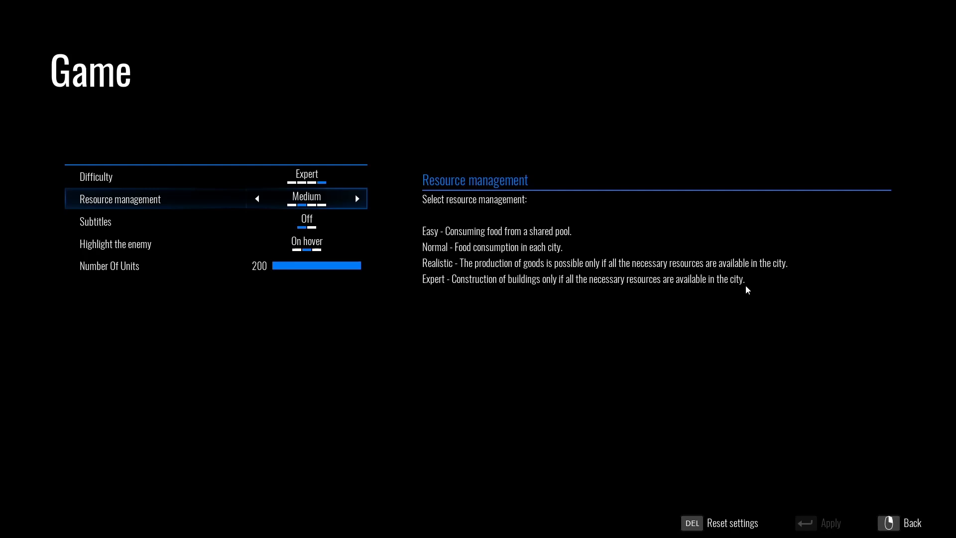
pyautogui.moveTo(812, 250)
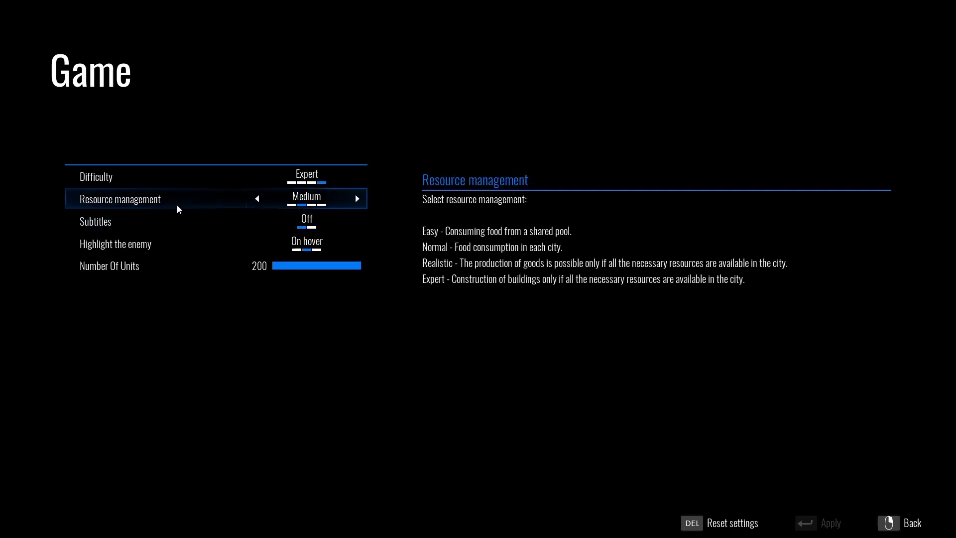
pyautogui.moveTo(450, 284)
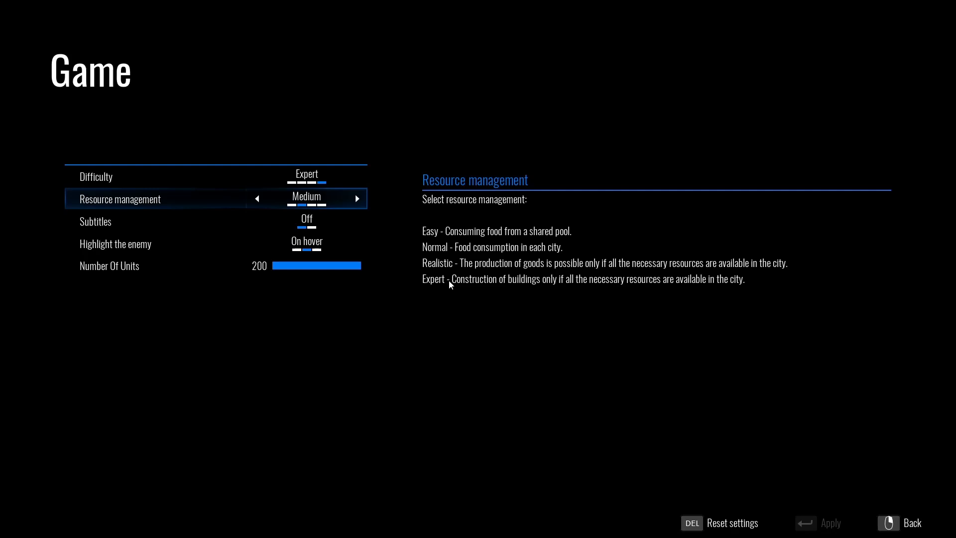
pyautogui.moveTo(478, 308)
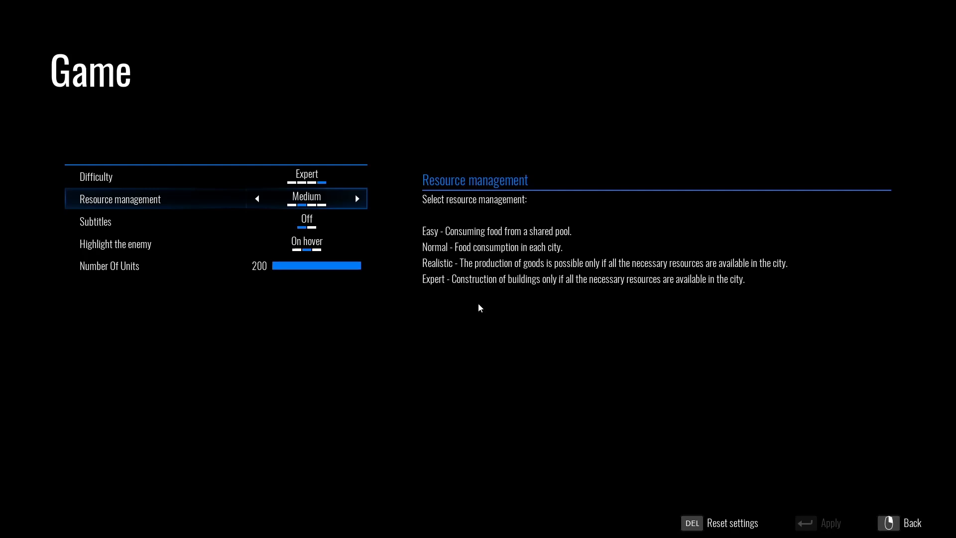
pyautogui.moveTo(335, 205)
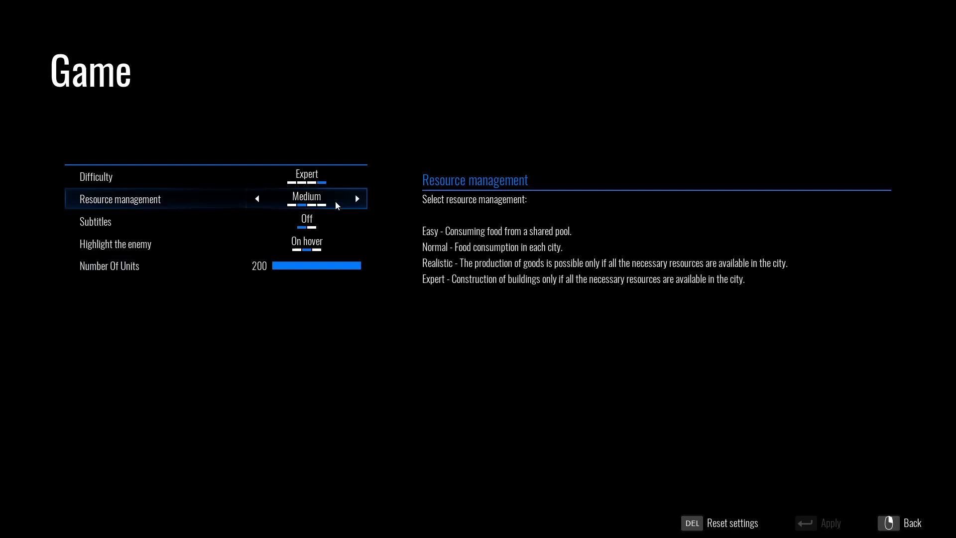
pyautogui.moveTo(334, 200)
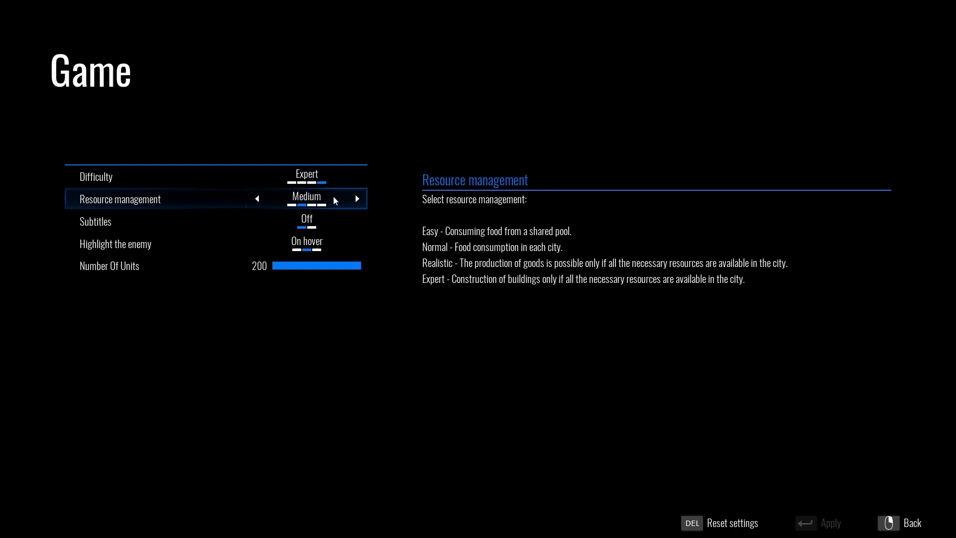
pyautogui.moveTo(467, 187)
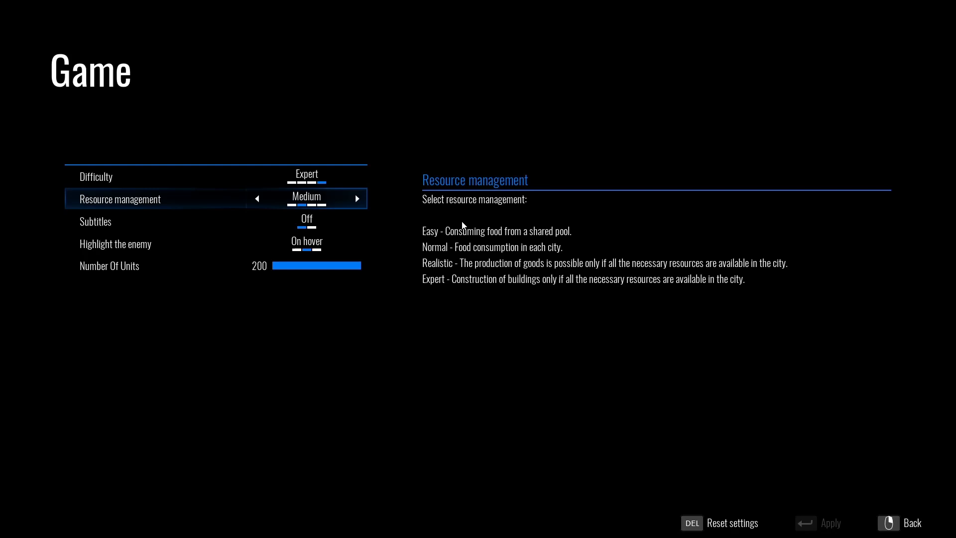
pyautogui.moveTo(566, 228)
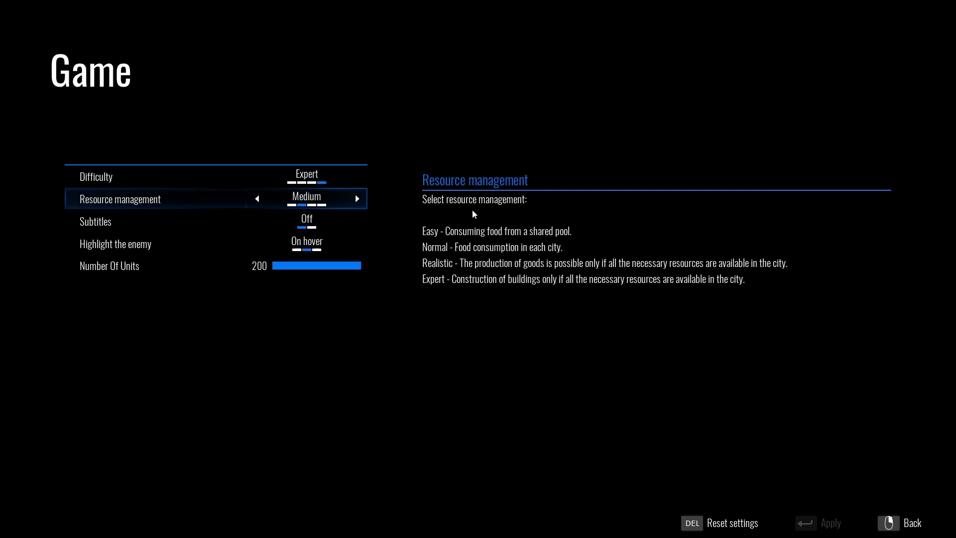
pyautogui.moveTo(600, 223)
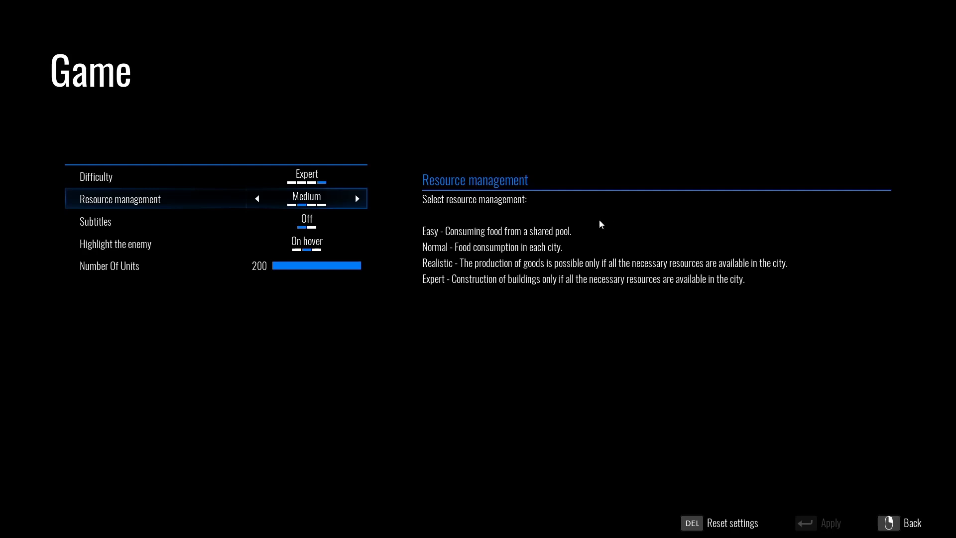
pyautogui.moveTo(598, 220)
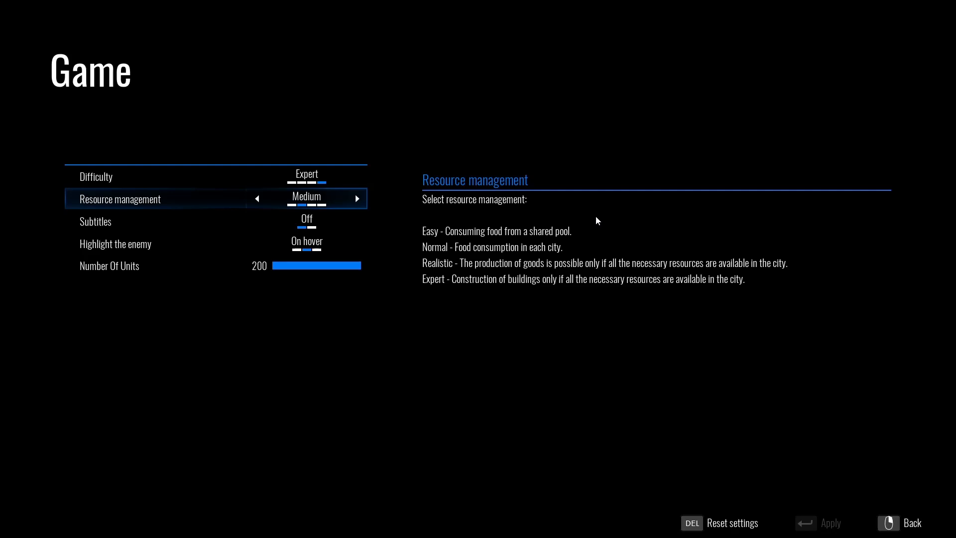
pyautogui.moveTo(618, 228)
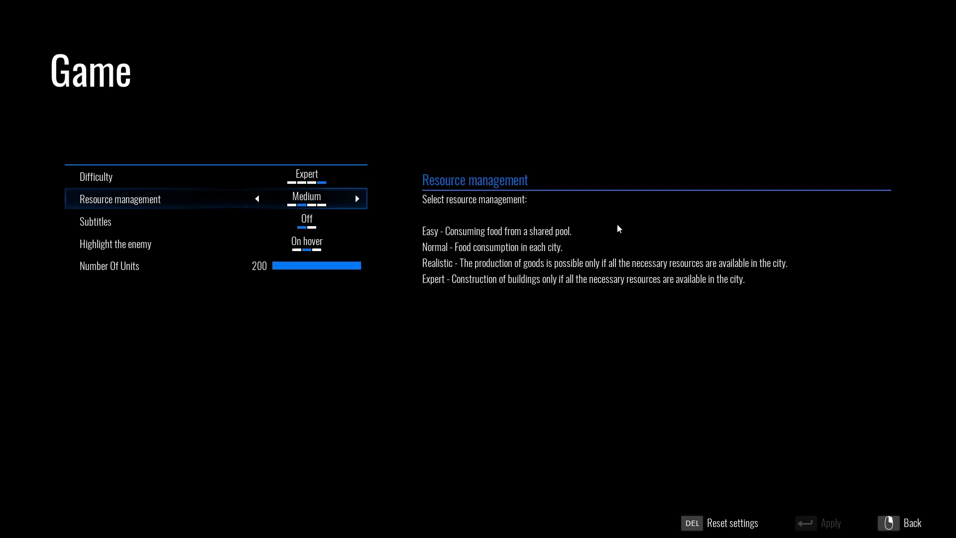
pyautogui.moveTo(605, 234)
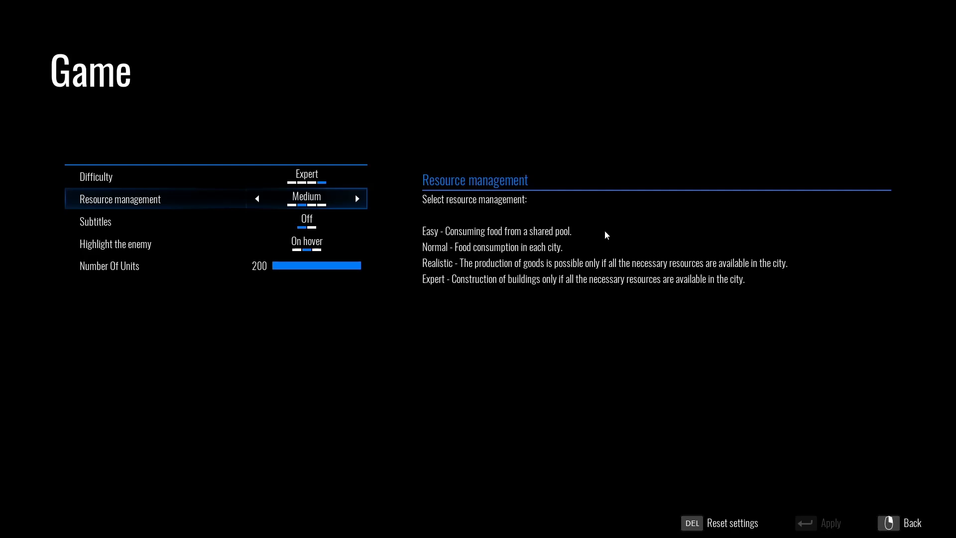
pyautogui.moveTo(663, 223)
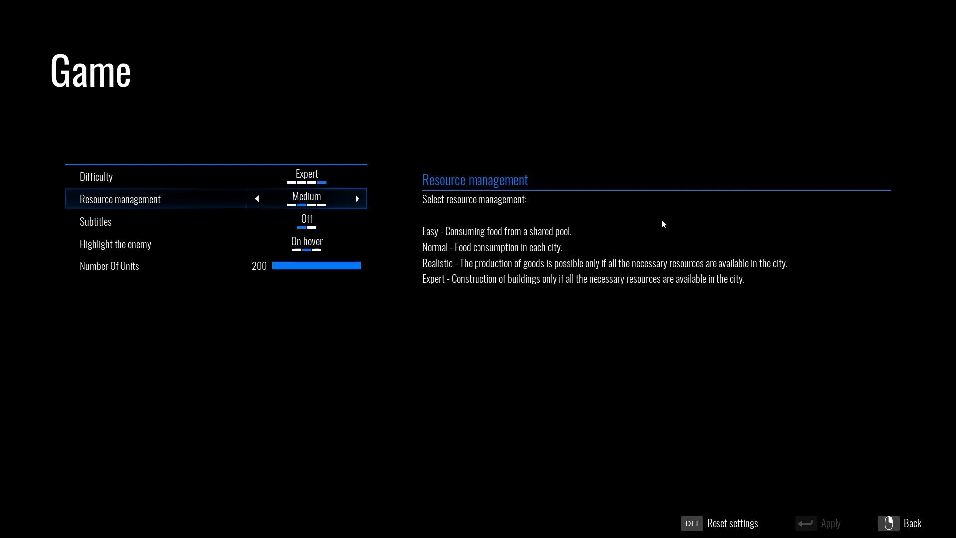
pyautogui.moveTo(616, 206)
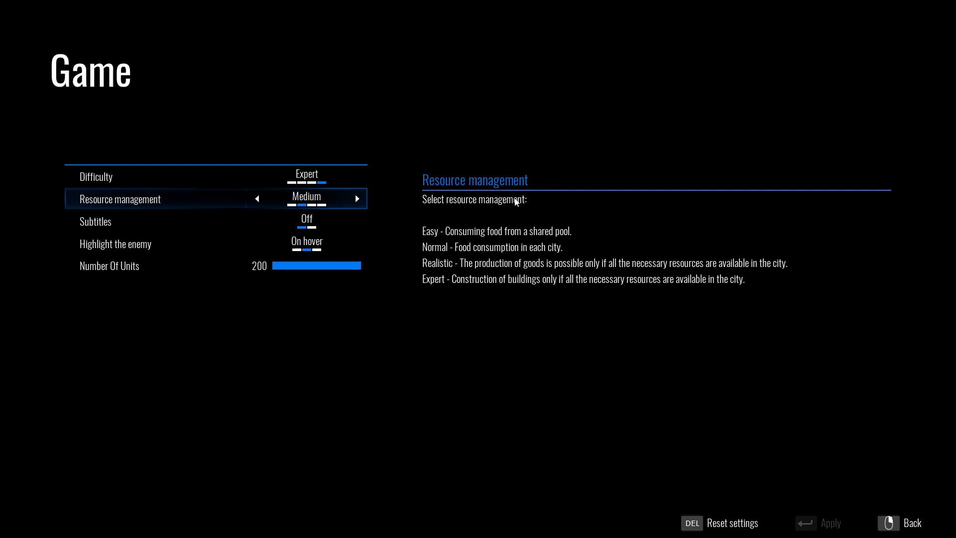
pyautogui.moveTo(551, 211)
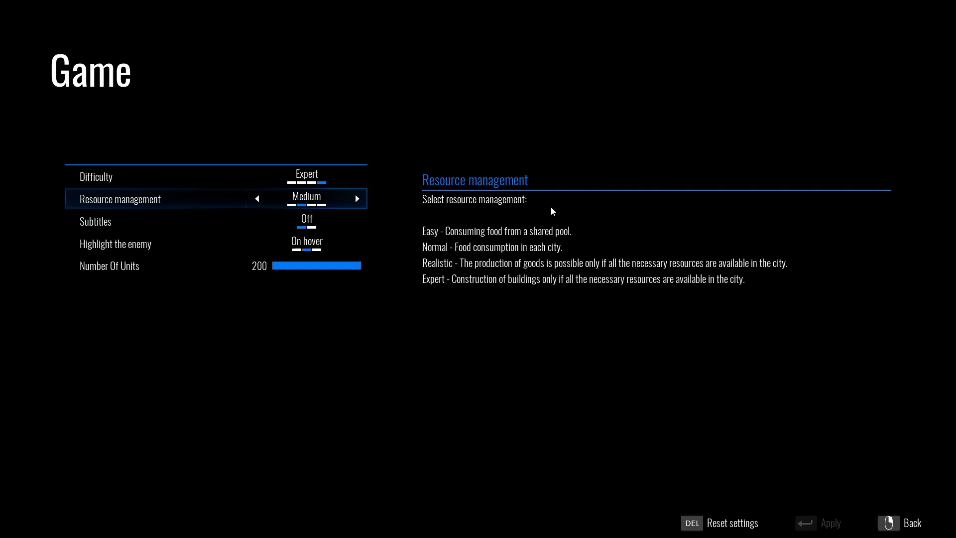
pyautogui.moveTo(591, 217)
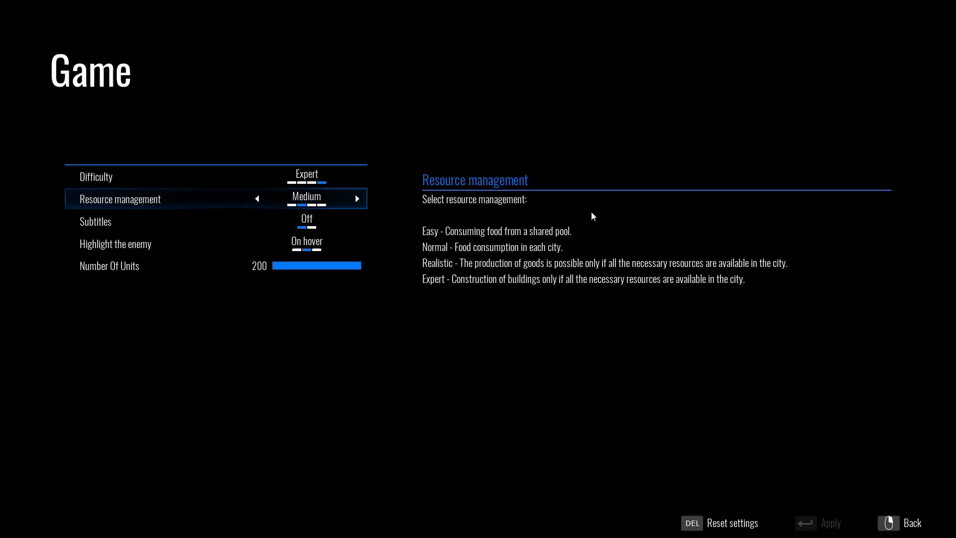